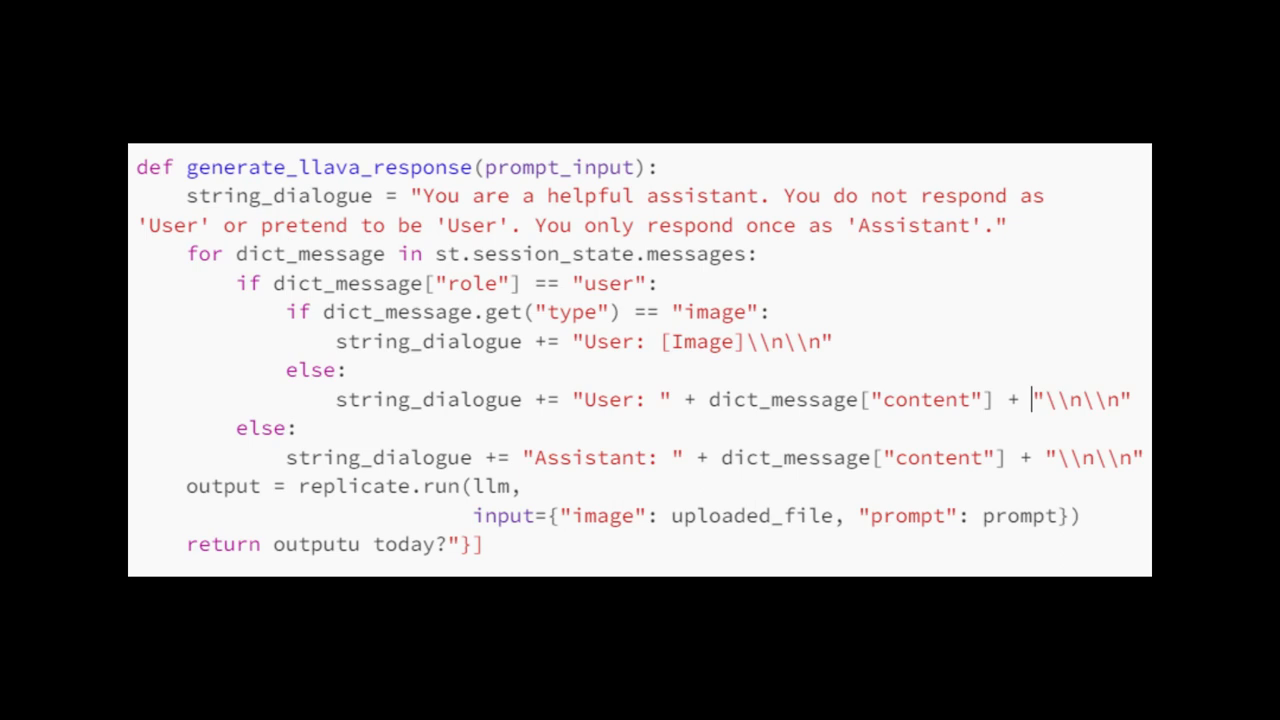
{"action": "scroll", "scroll_direction": "down", "scroll_amount": 3}
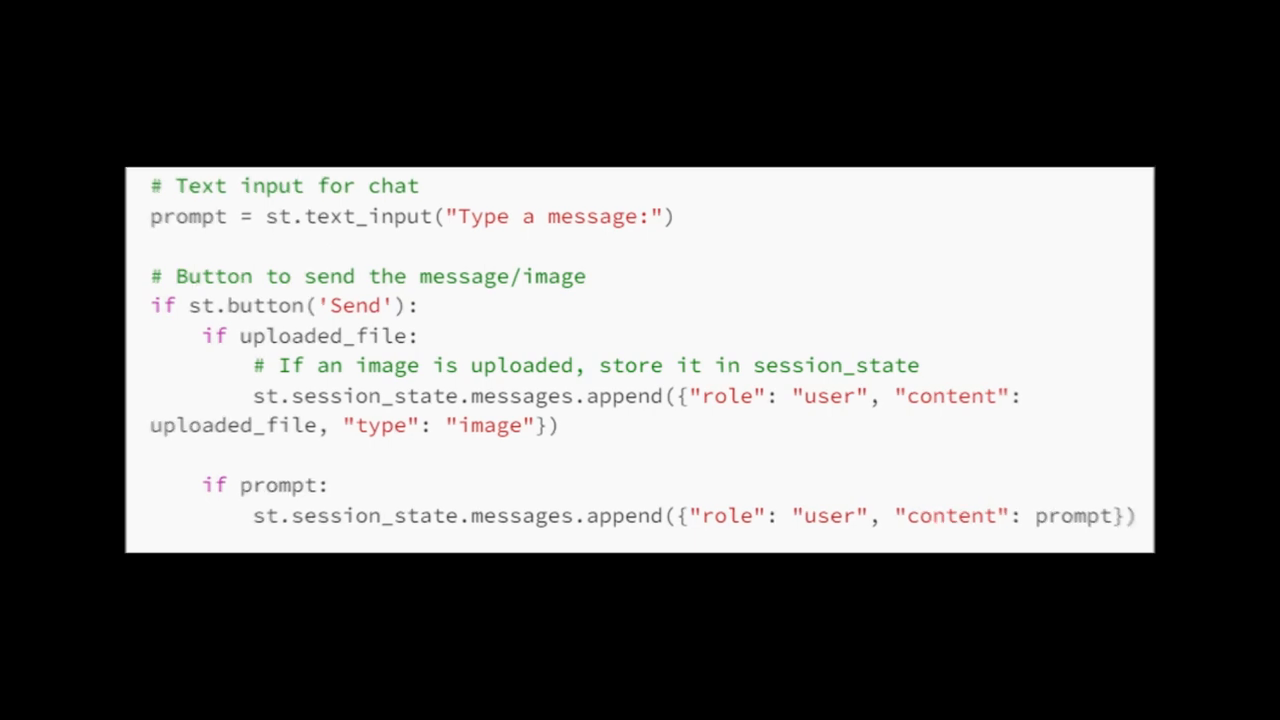
{"action": "scroll", "scroll_direction": "down", "scroll_amount": 3}
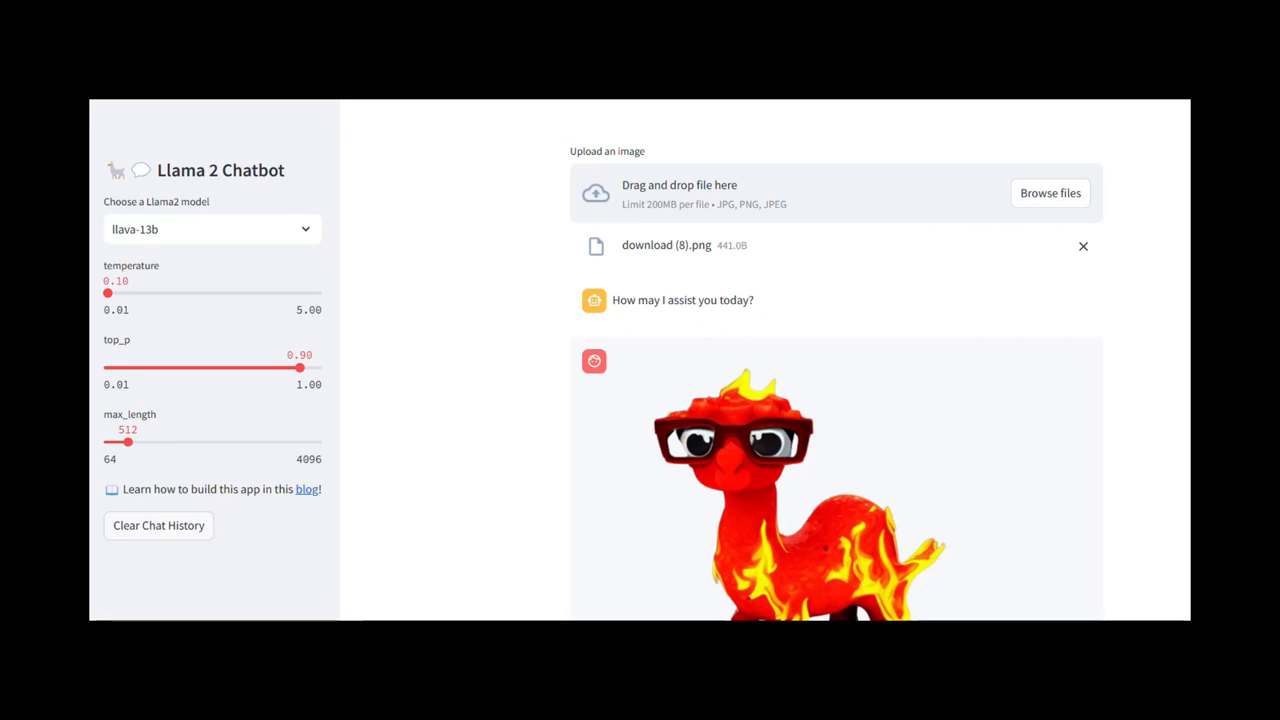
{"action": "mouse_move", "coordinate": [1015, 245]}
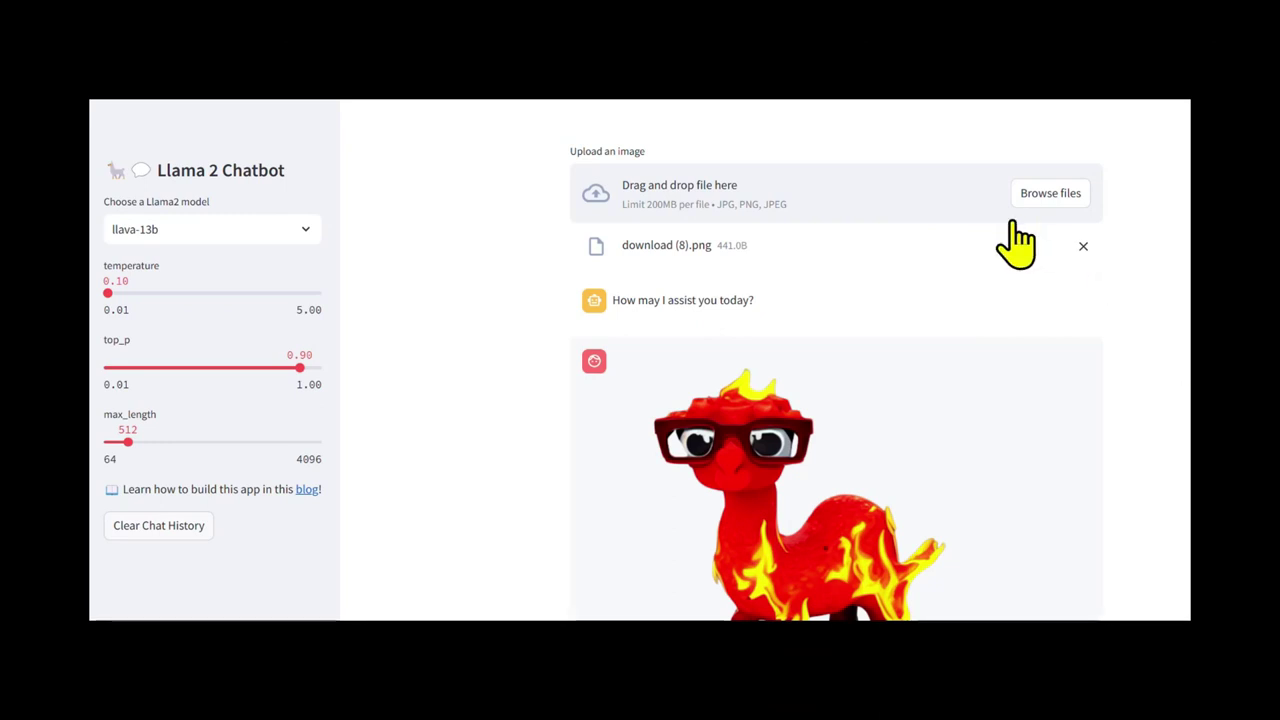
{"action": "mouse_move", "coordinate": [815, 325]}
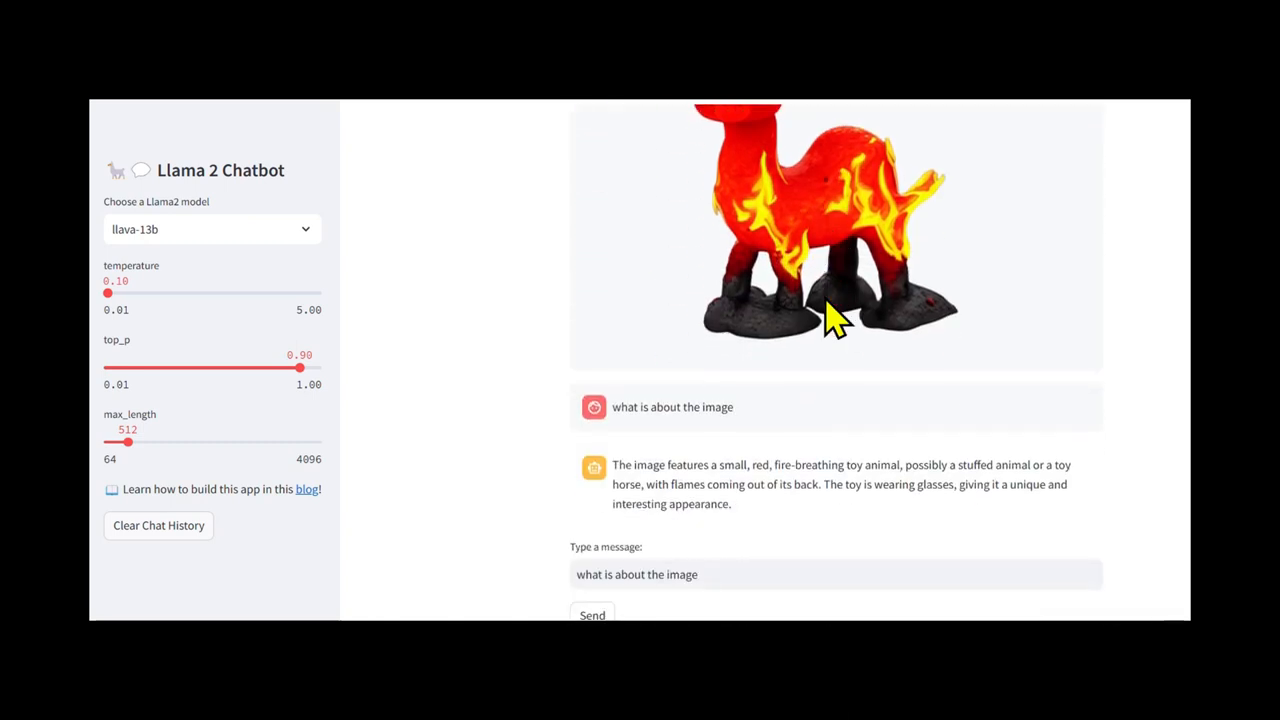
{"action": "mouse_move", "coordinate": [638, 440]}
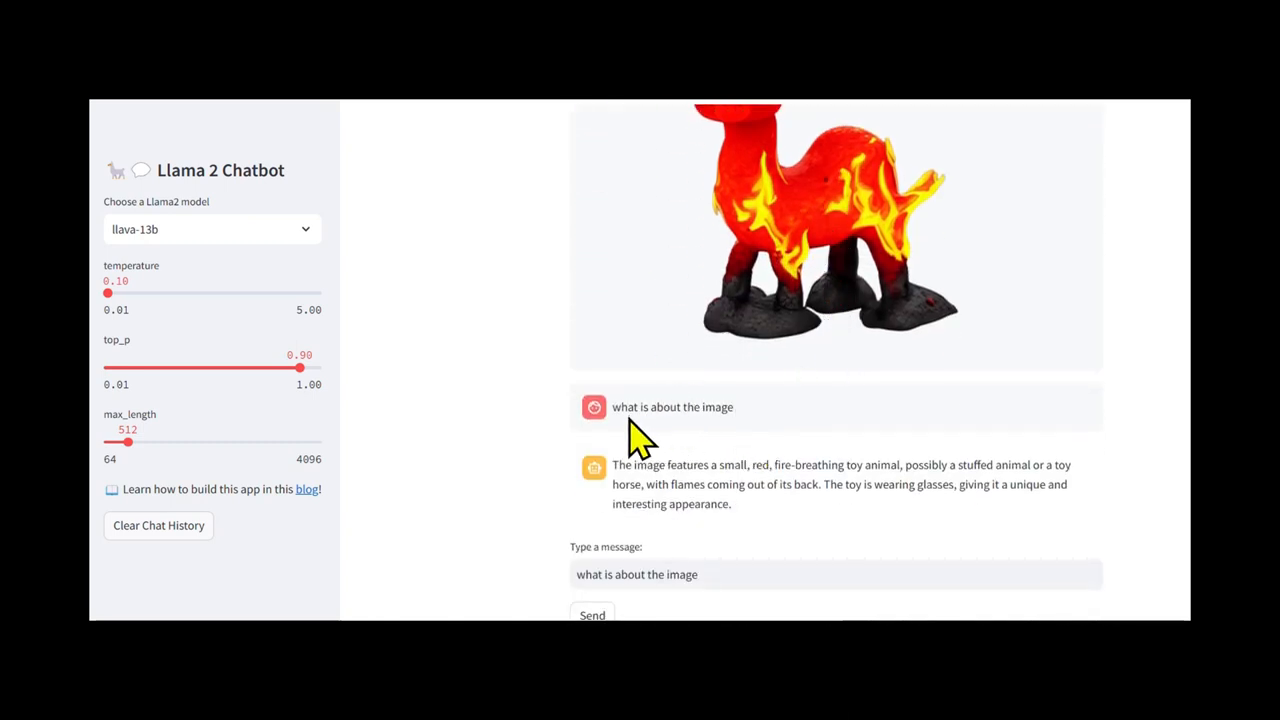
{"action": "scroll", "scroll_direction": "up", "scroll_amount": 3}
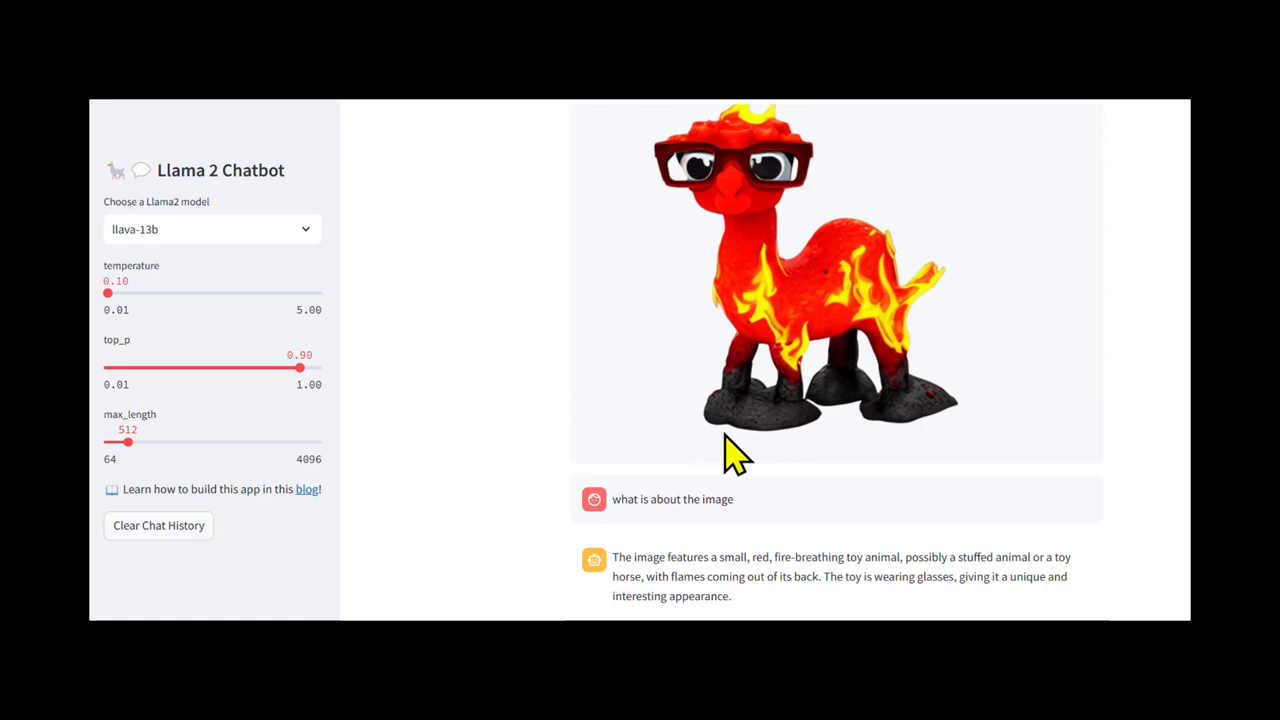
{"action": "mouse_move", "coordinate": [677, 607]}
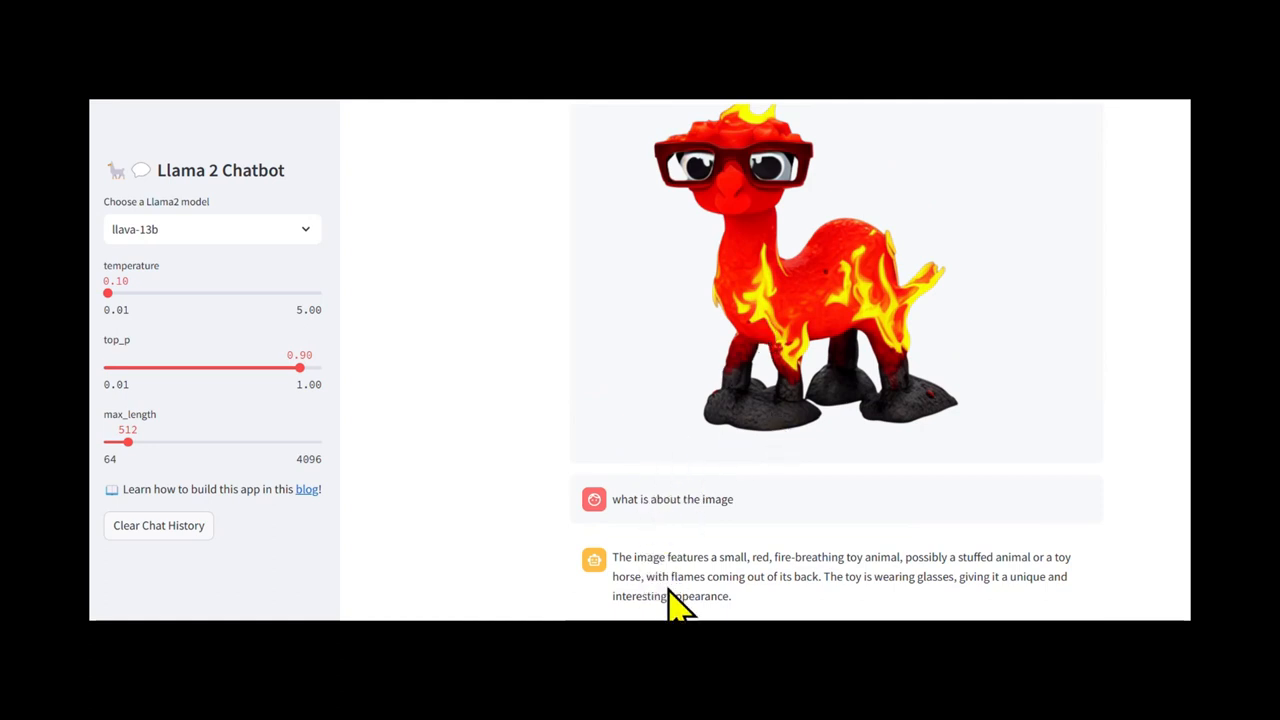
{"action": "mouse_move", "coordinate": [762, 560]}
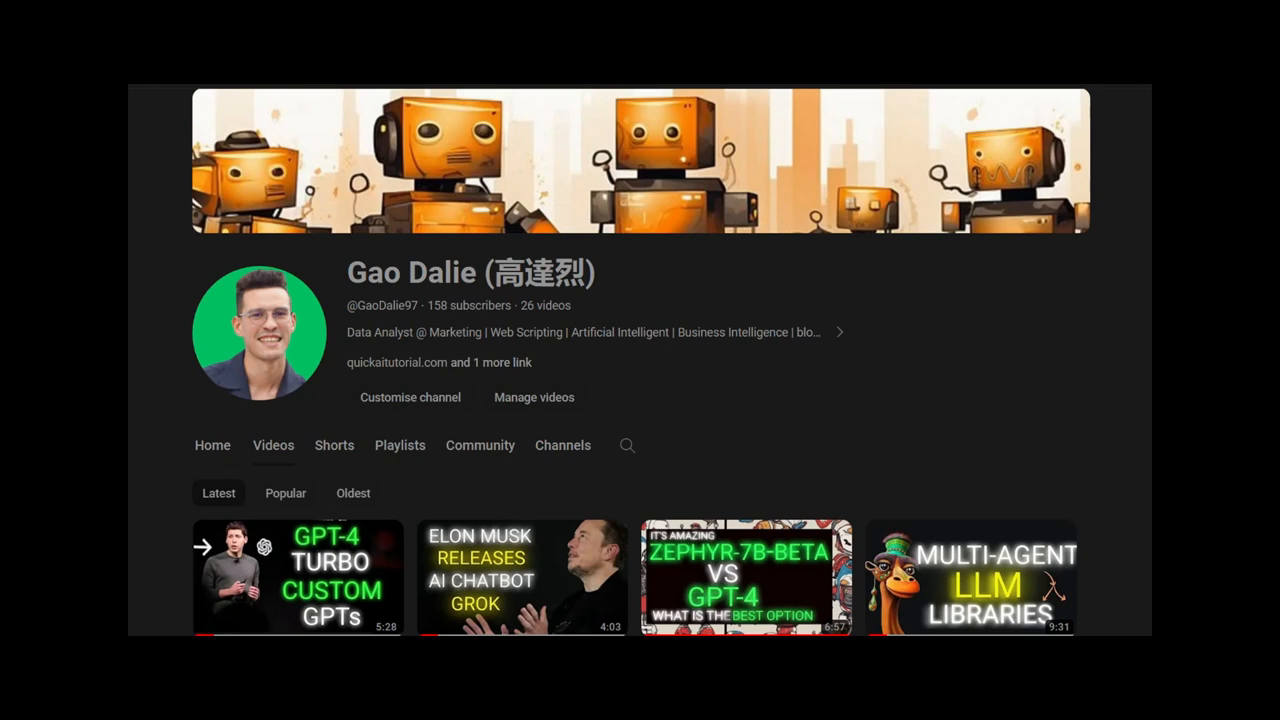
{"action": "mouse_move", "coordinate": [725, 415]}
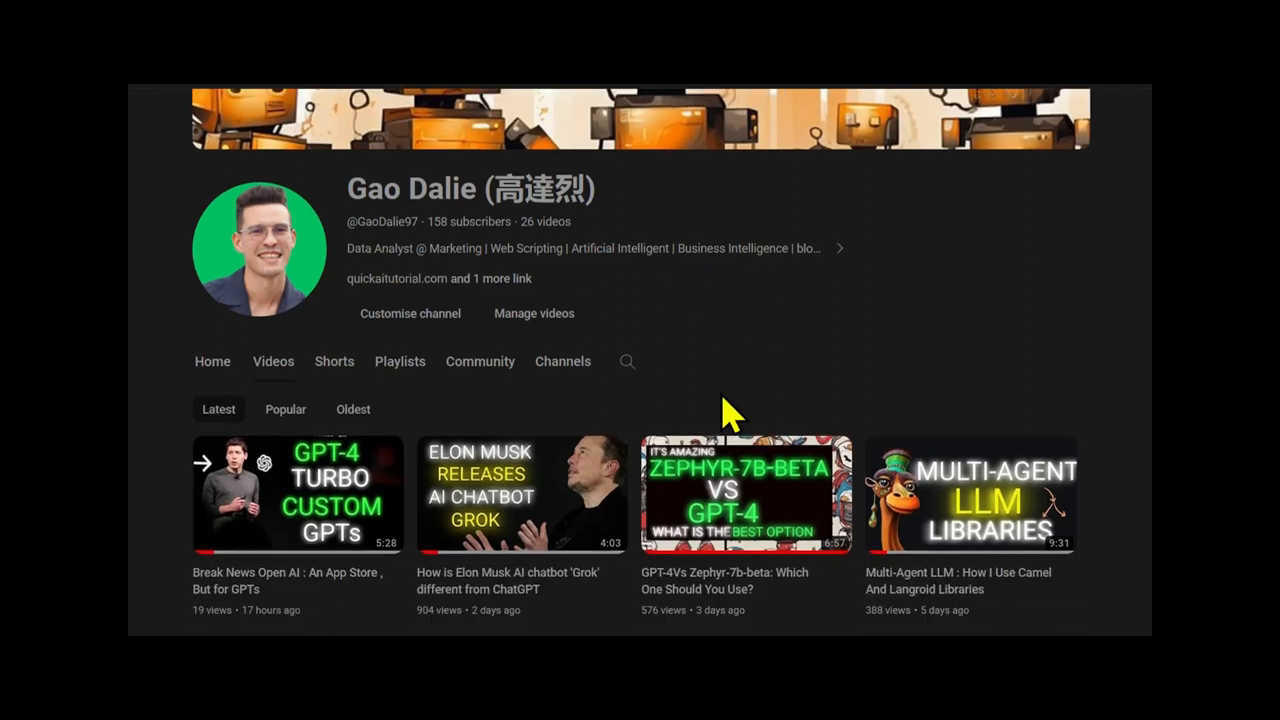
{"action": "mouse_move", "coordinate": [730, 410]}
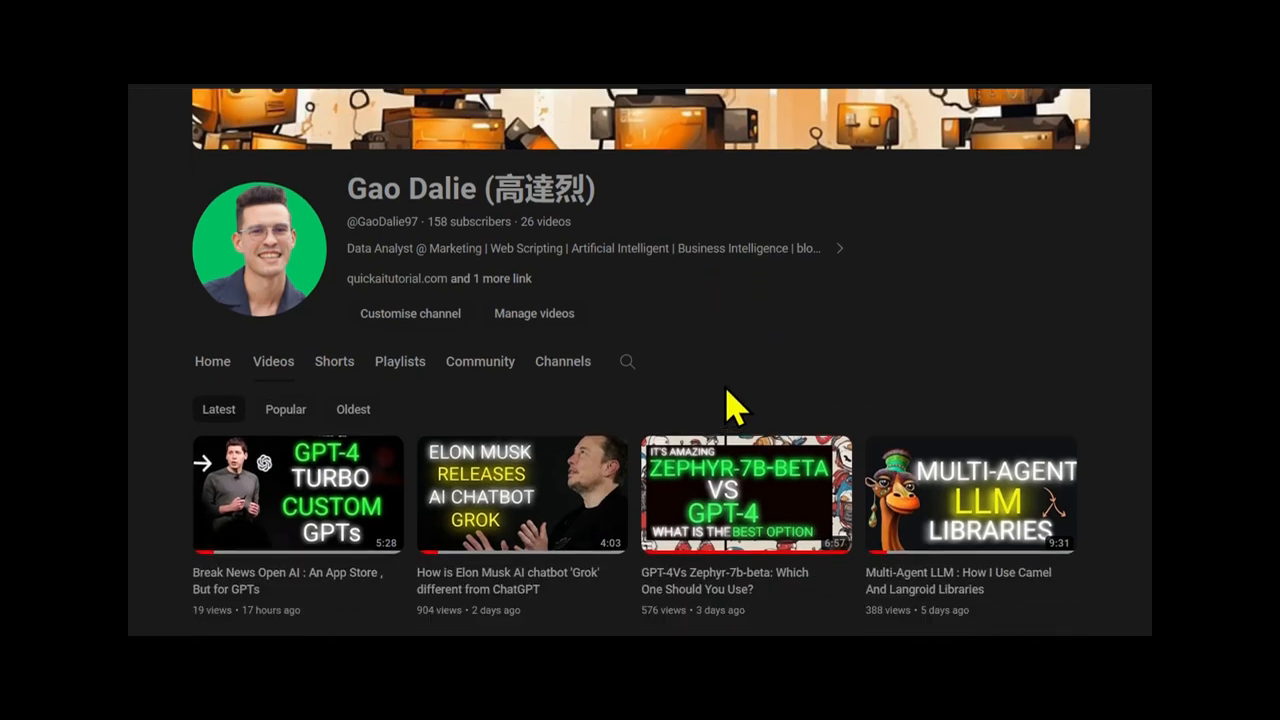
{"action": "mouse_move", "coordinate": [780, 345]}
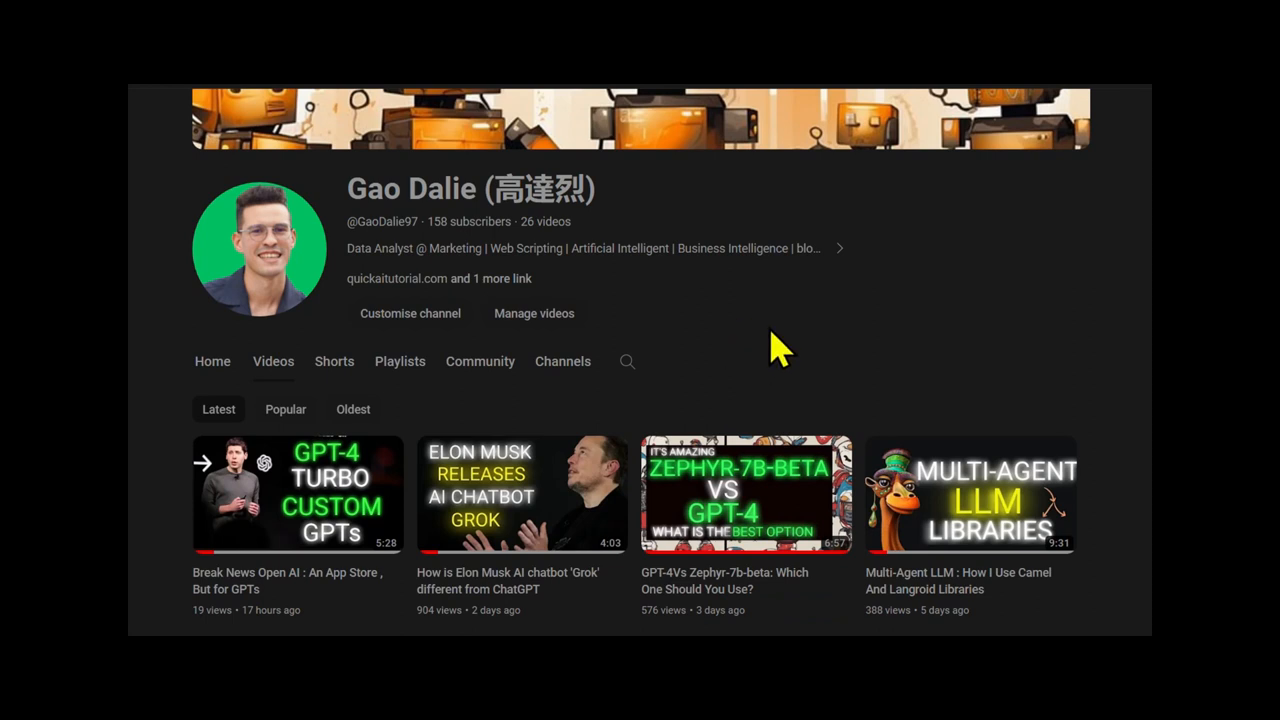
{"action": "scroll", "scroll_direction": "down", "scroll_amount": 3}
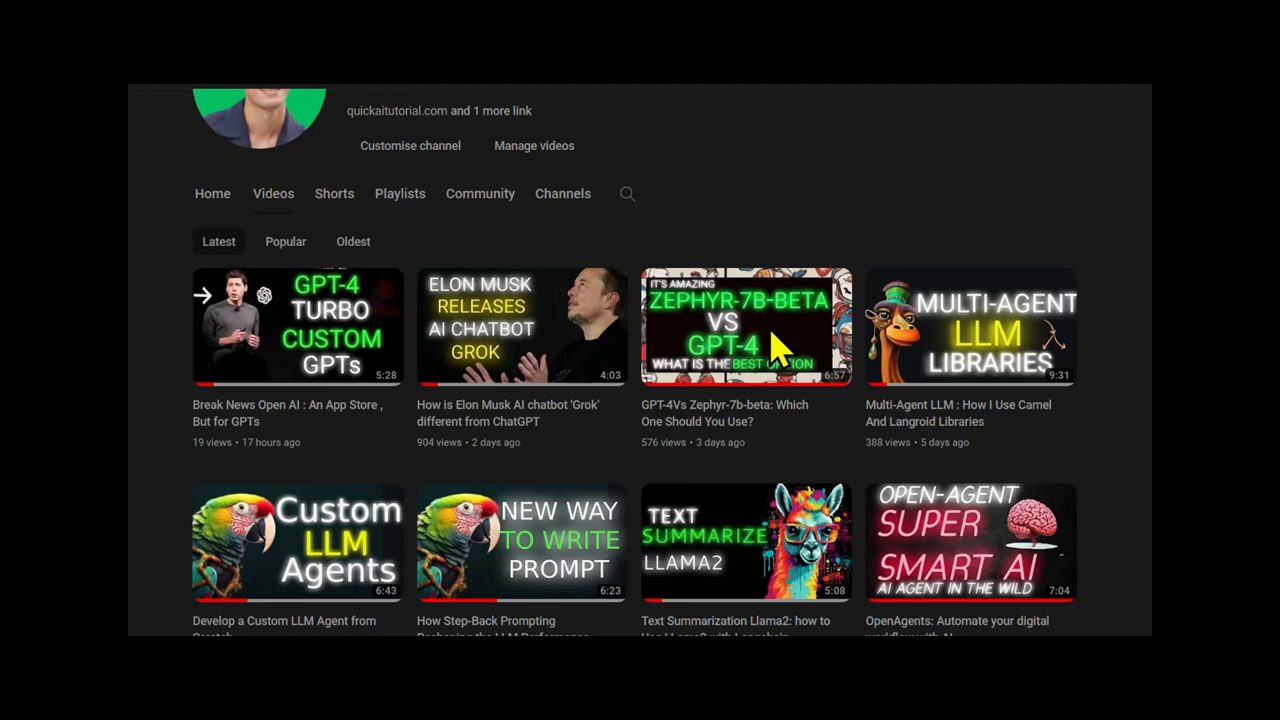
{"action": "scroll", "scroll_direction": "down", "scroll_amount": 3}
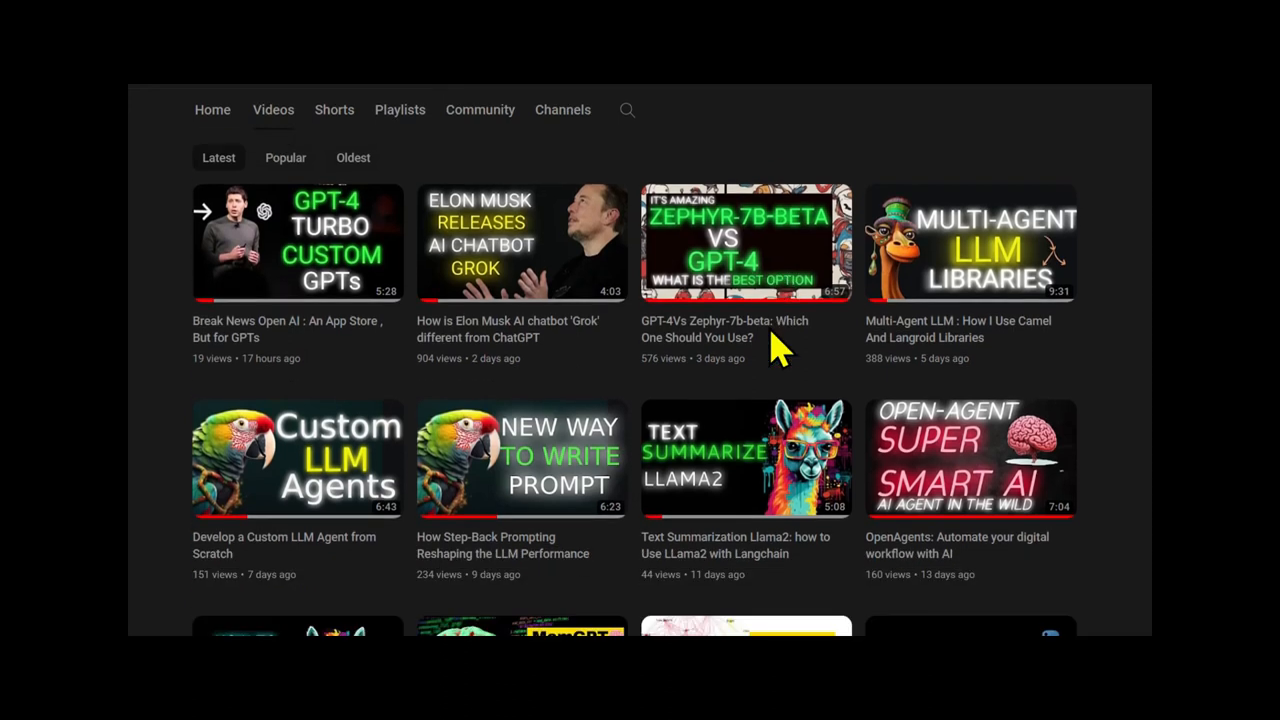
{"action": "scroll", "scroll_direction": "down", "scroll_amount": 3}
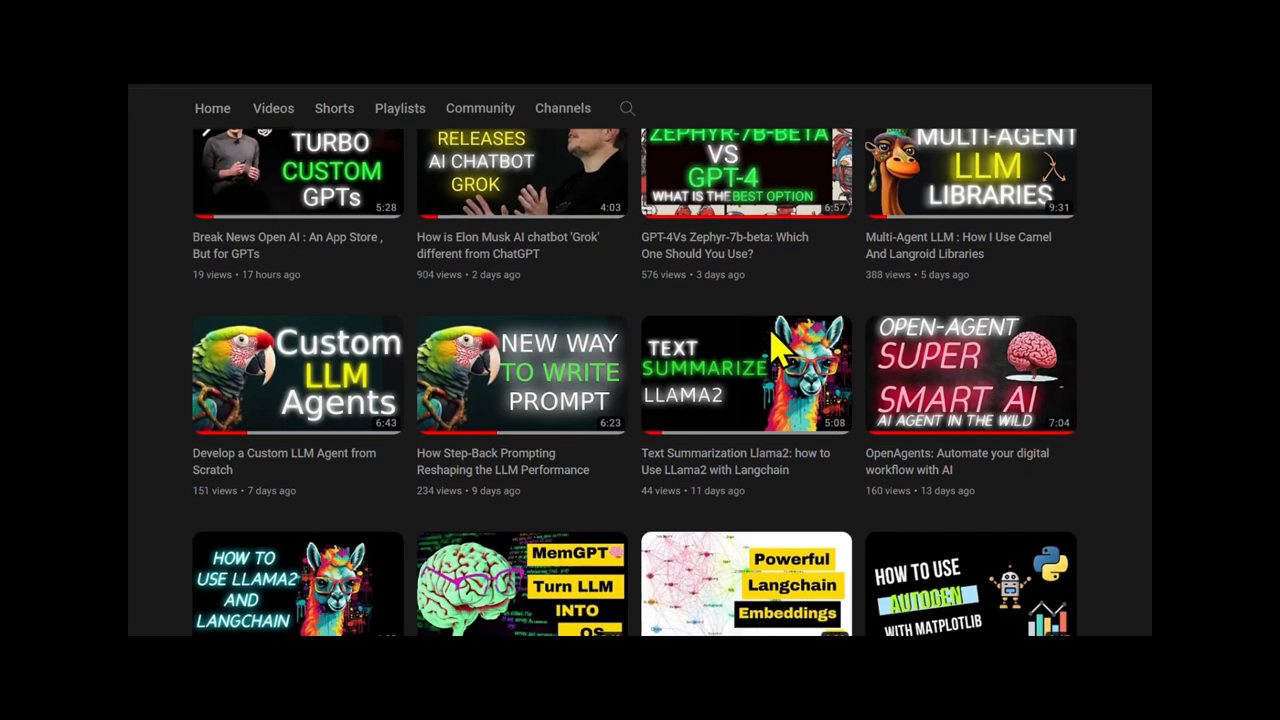
{"action": "scroll", "scroll_direction": "down", "scroll_amount": 3}
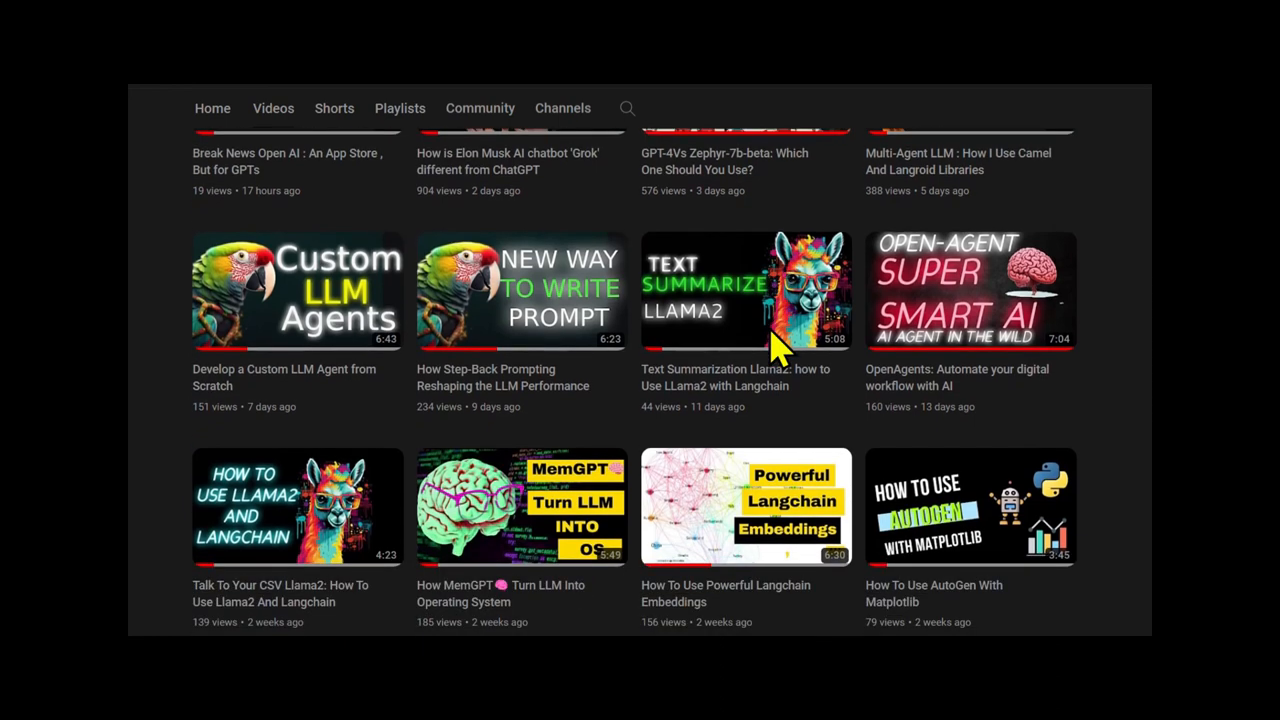